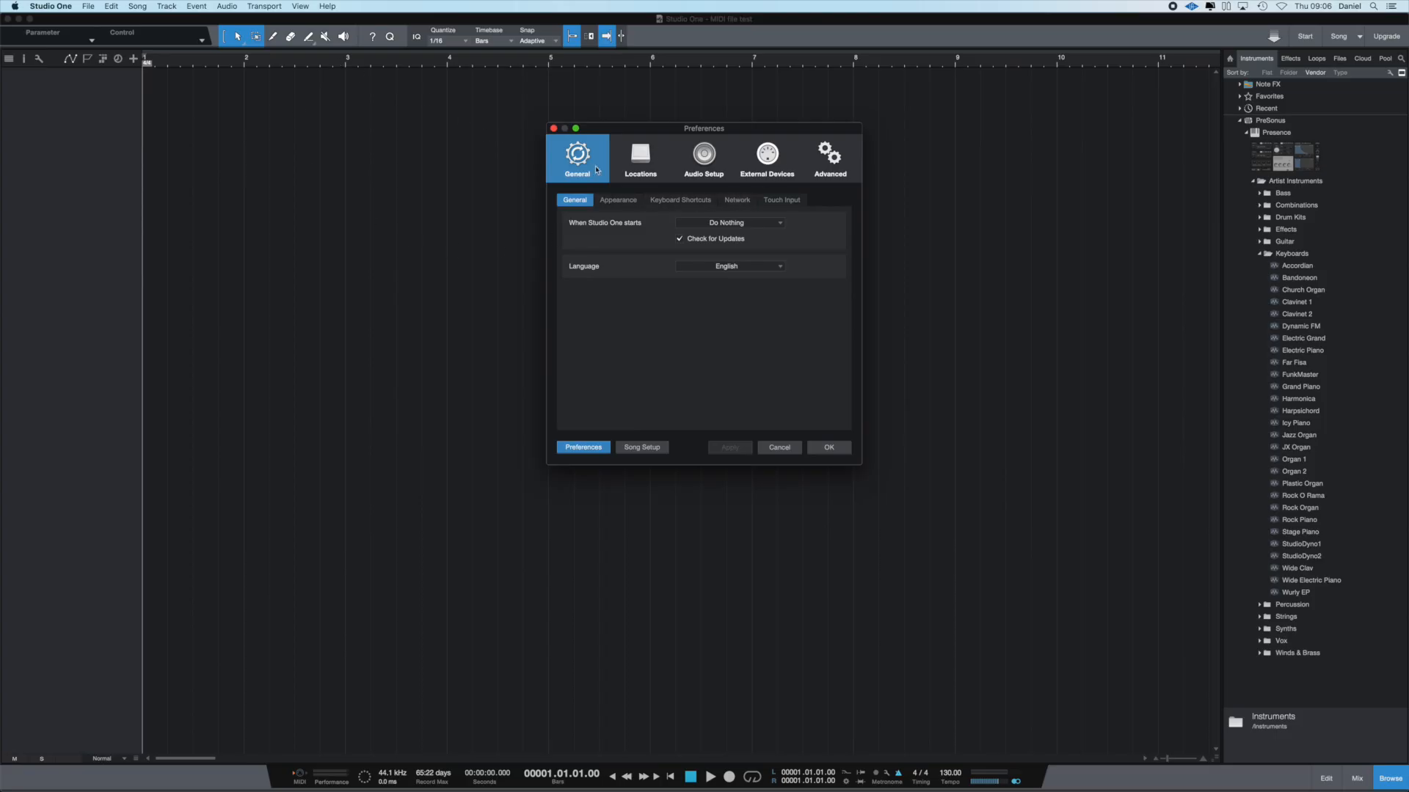
- View the External Devices preferences showing the Yamaha CP-33 receiving from CP33 Port1
left_click(766, 157)
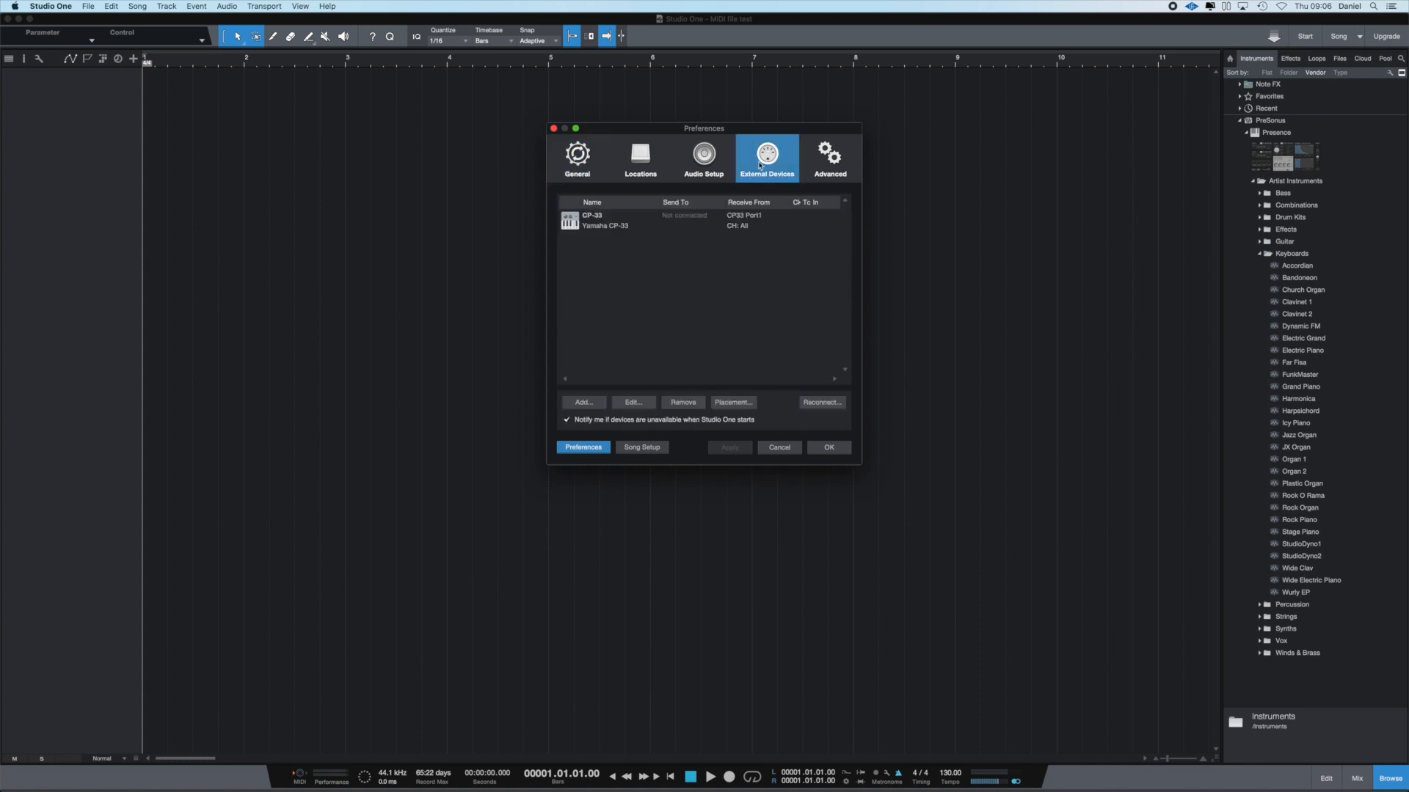
mouse_move(592, 226)
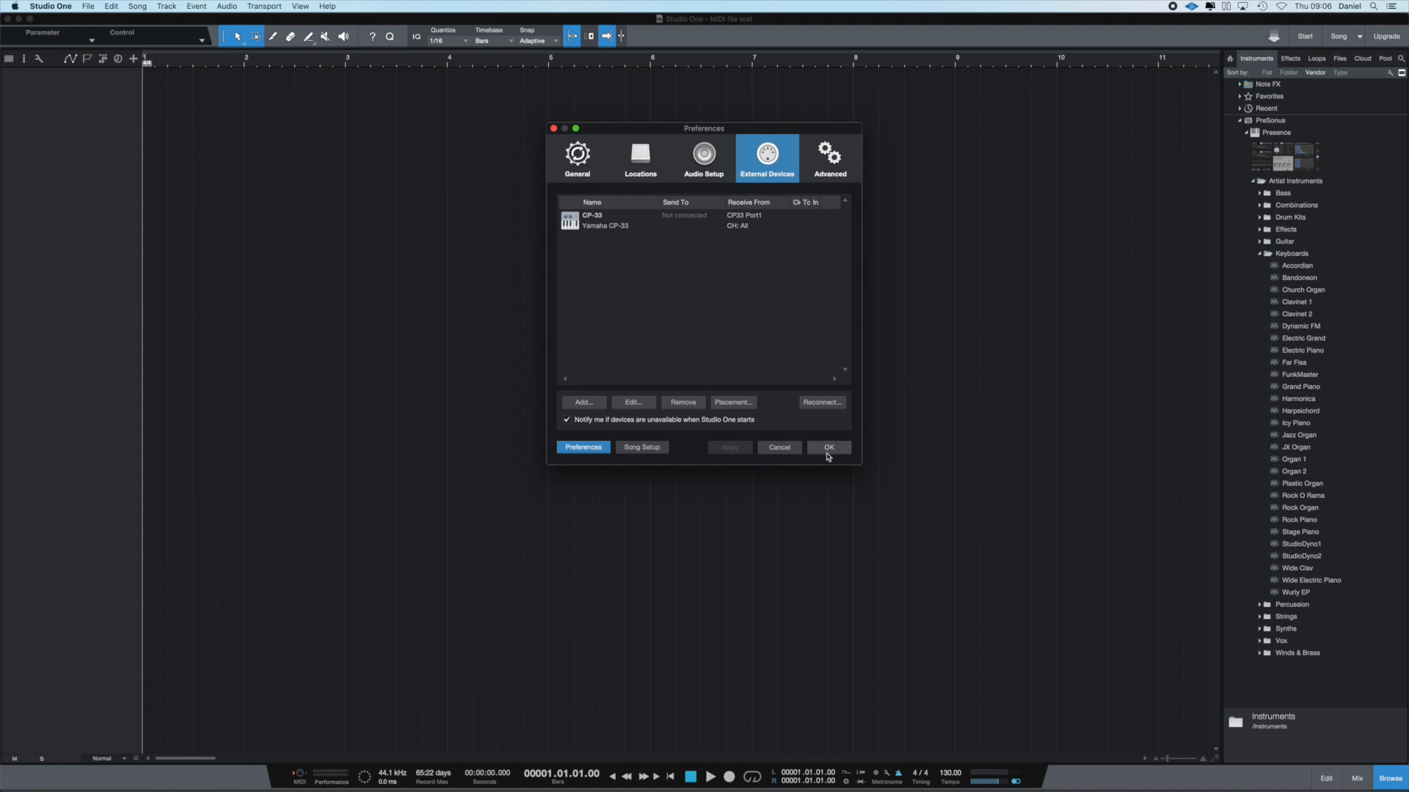
- Close Preferences and add an instrument track with input set to CP-33 | Any
left_click(827, 447)
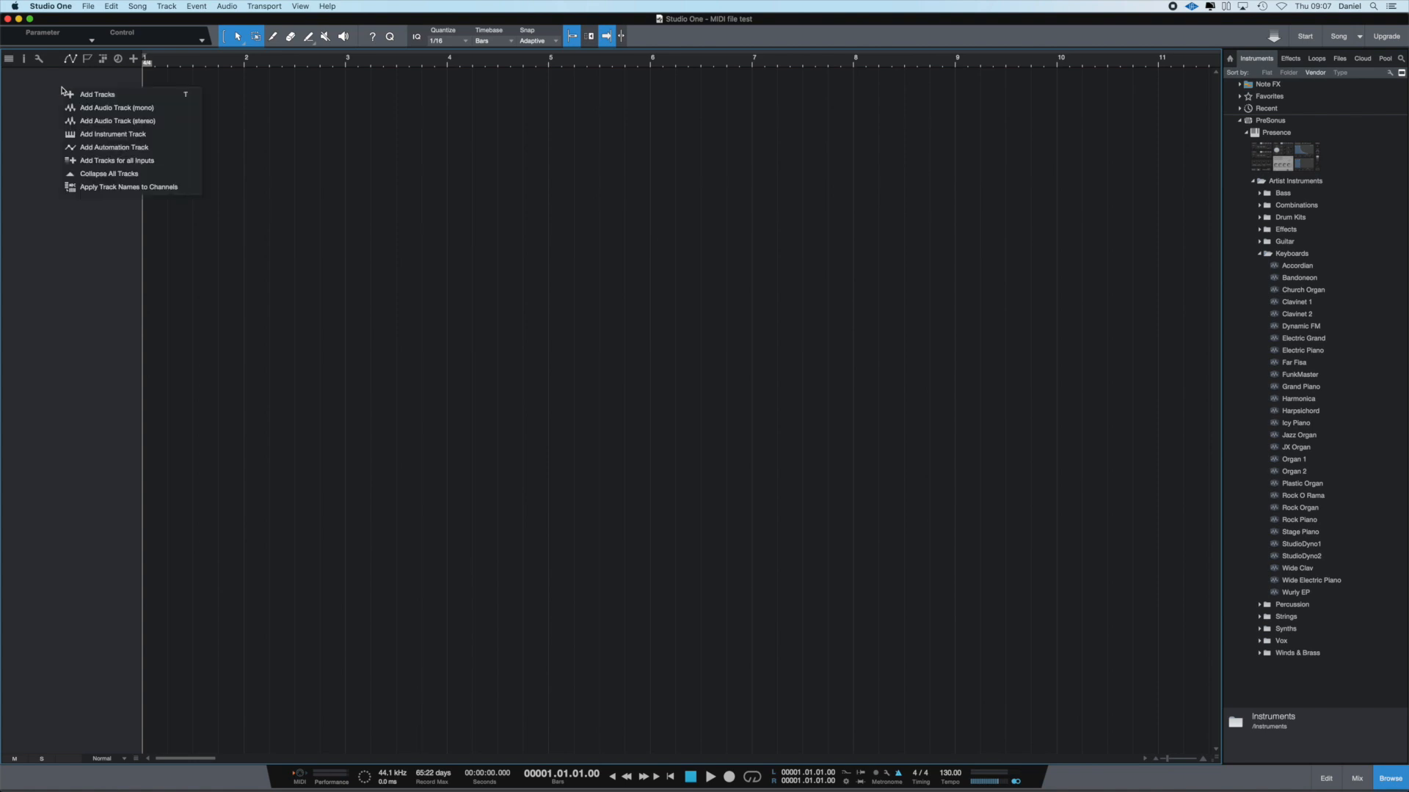
left_click(97, 94)
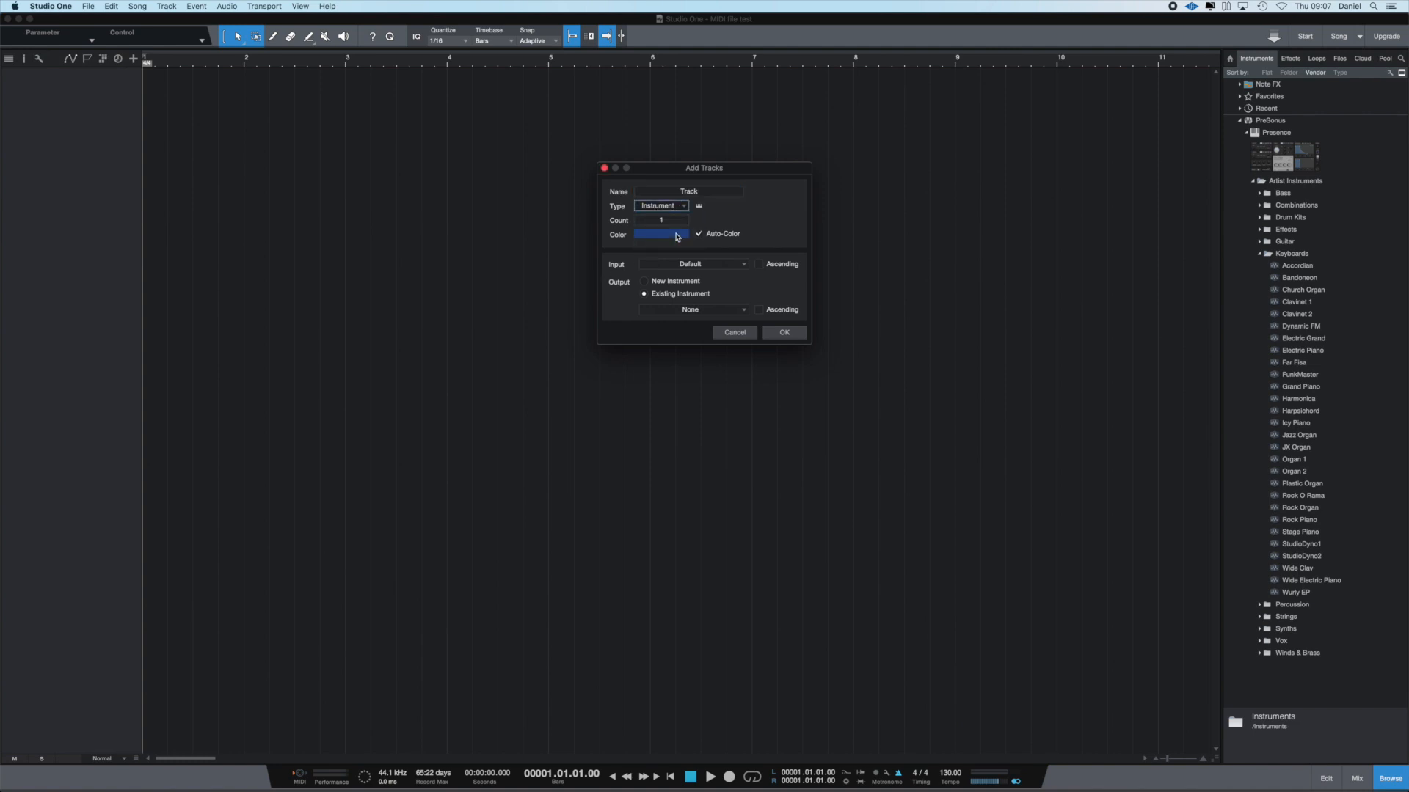
left_click(692, 264)
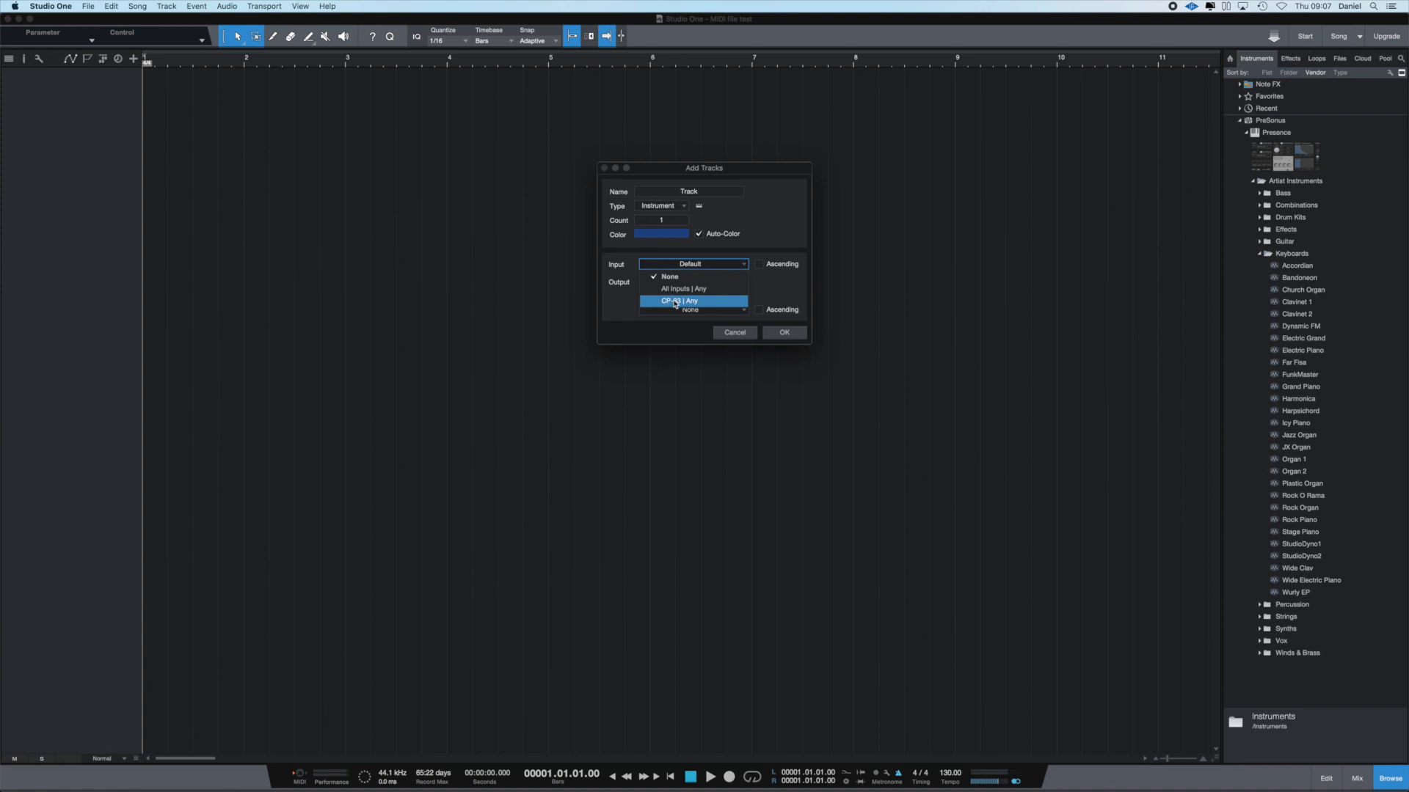
left_click(686, 301)
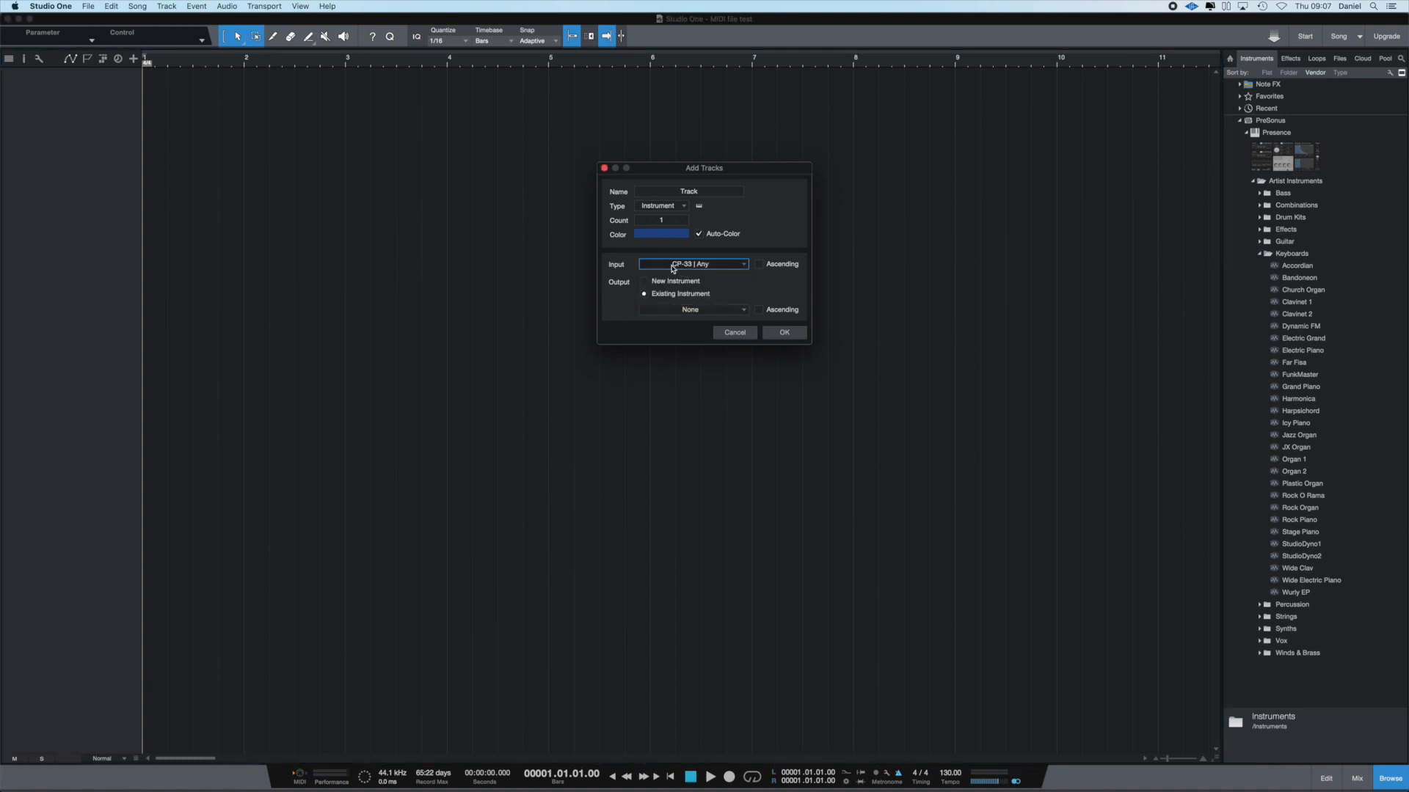